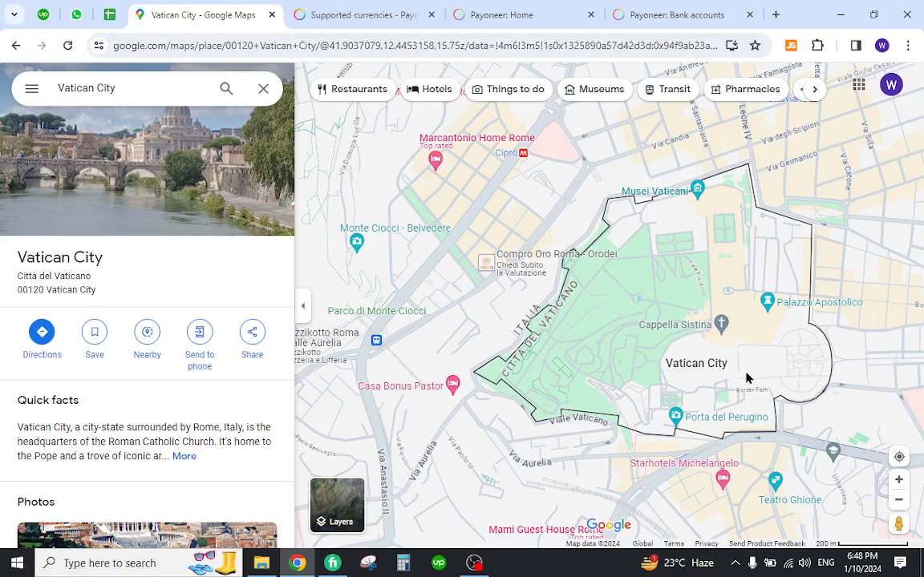
mouse_move(758, 364)
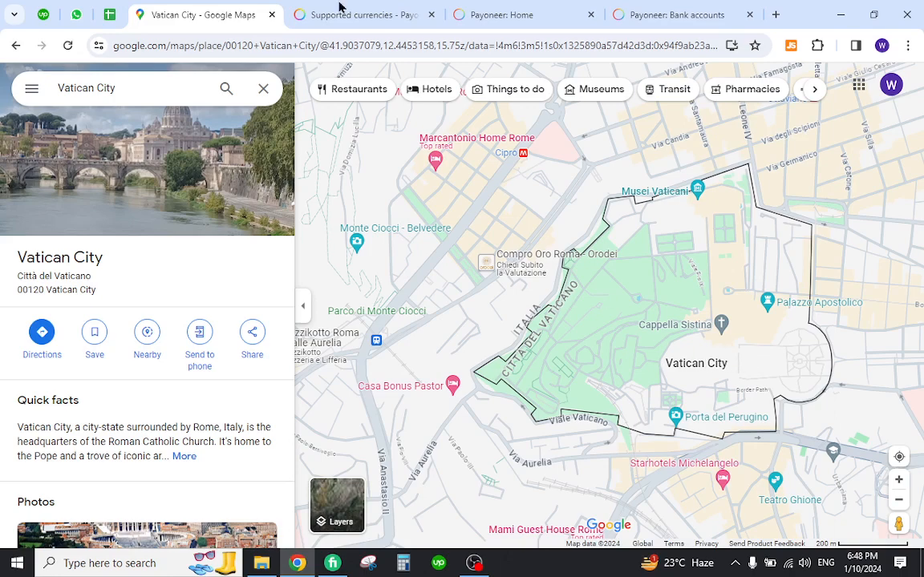
Step: On the Supported currencies page, search for 'vatica' to locate Vatican City
click(365, 14)
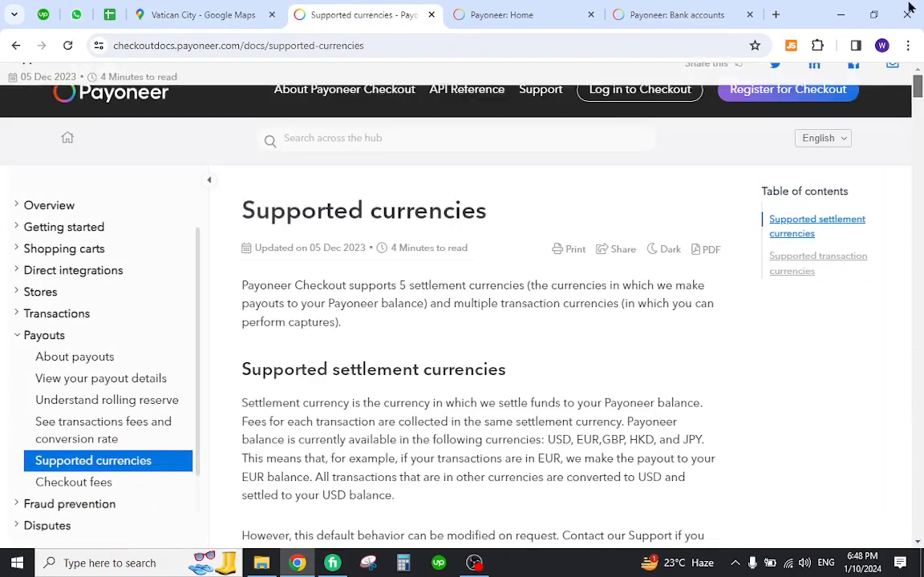
double_click(428, 210)
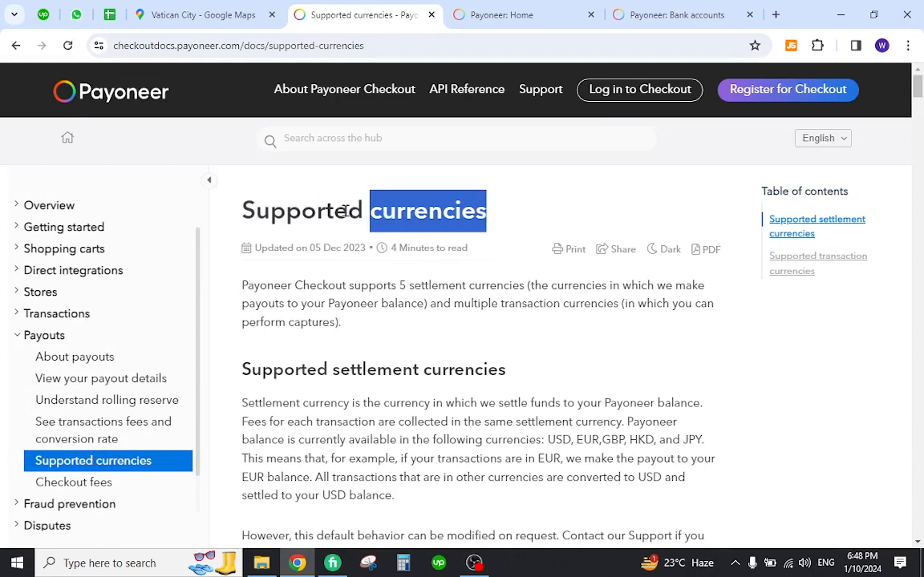
click(334, 211)
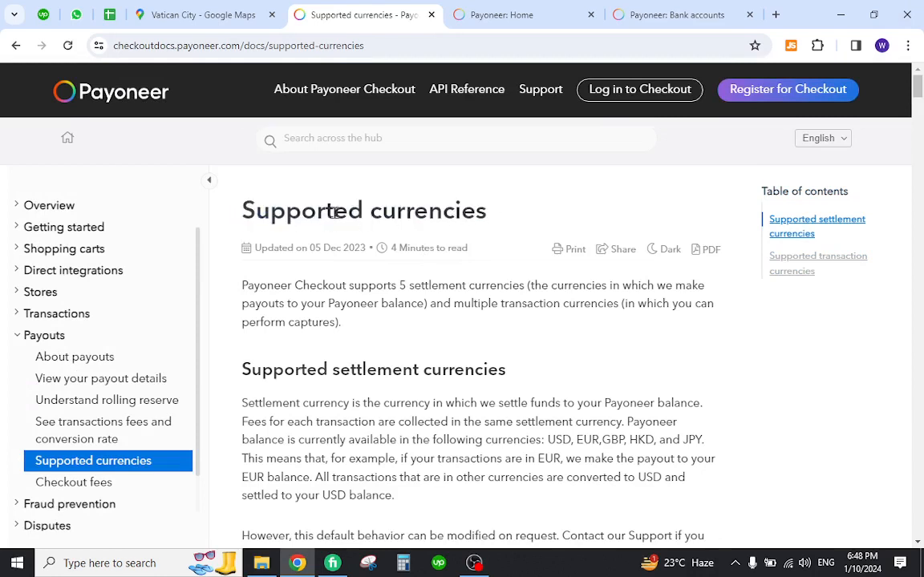
mouse_move(474, 267)
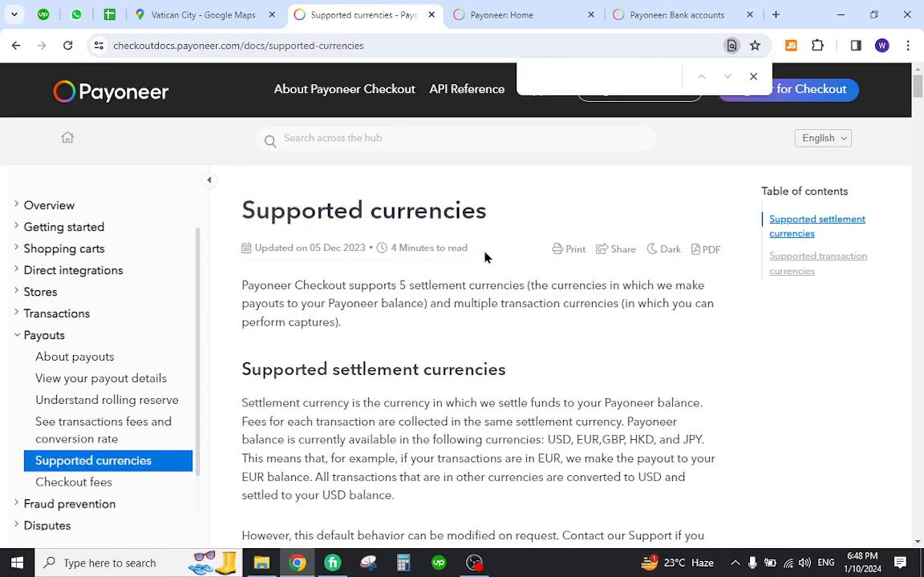
text(vatica)
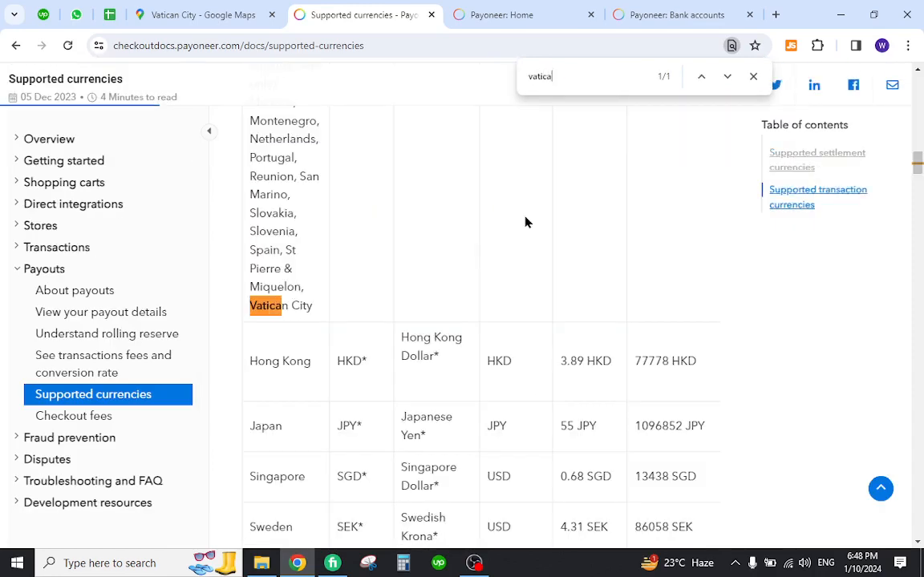
click(753, 75)
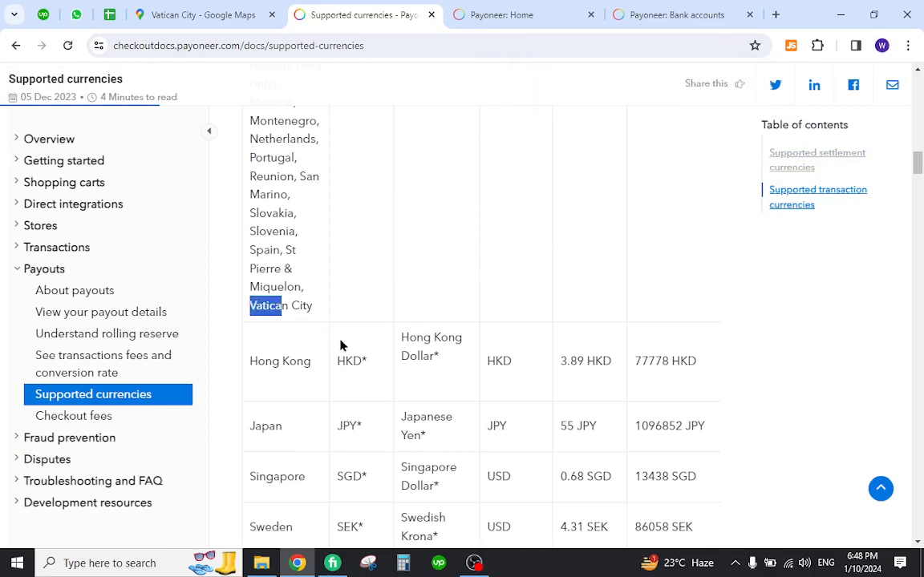
mouse_move(391, 338)
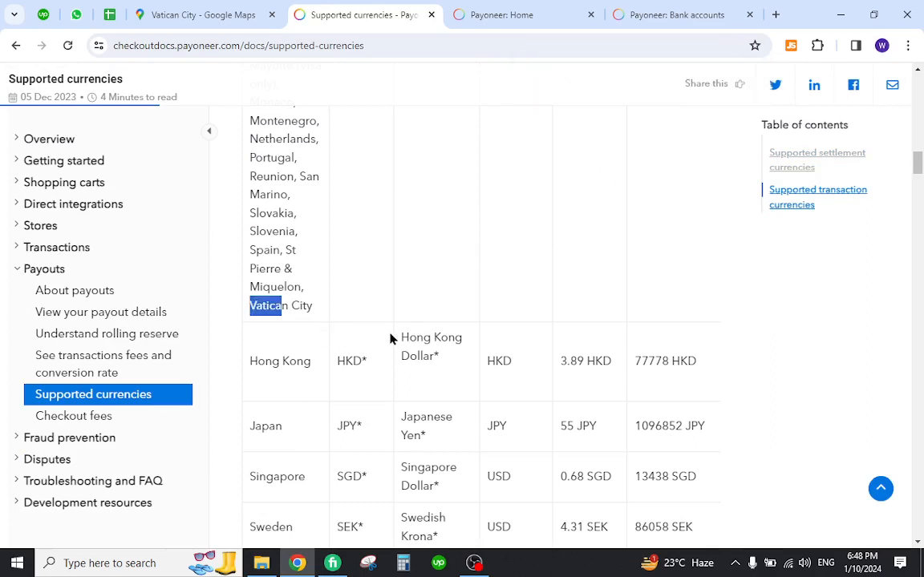
mouse_move(405, 321)
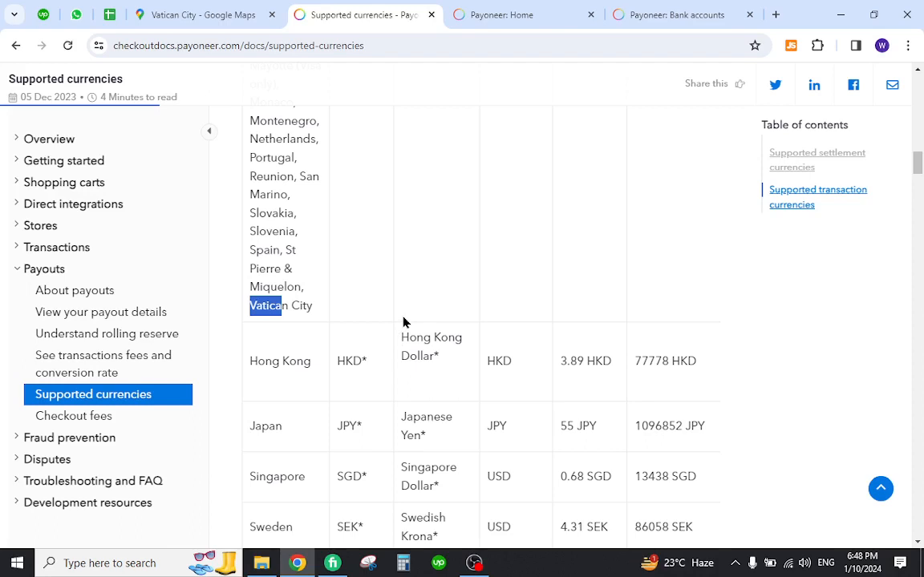
mouse_move(514, 10)
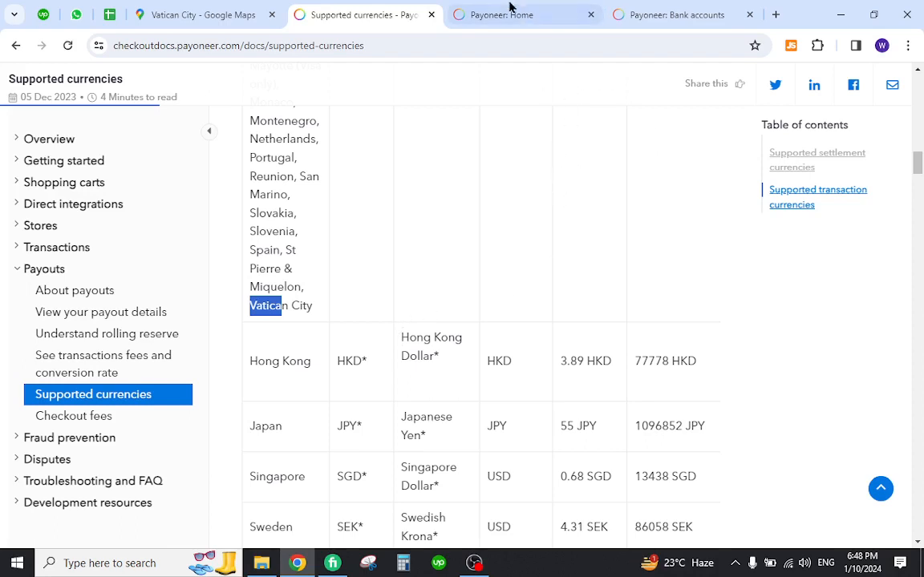
Step: Switch to the Payoneer Home tab showing USD, EUR and GBP balances
click(495, 15)
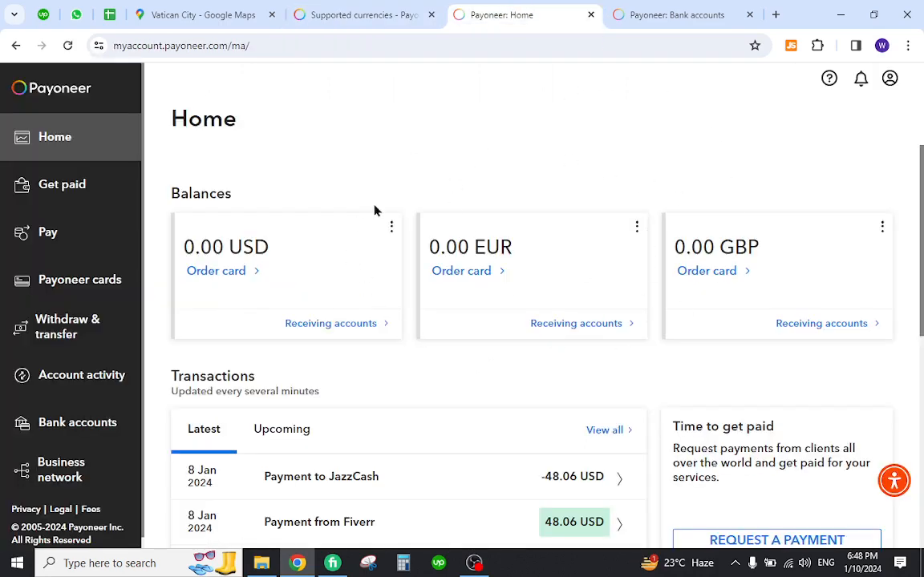
mouse_move(386, 204)
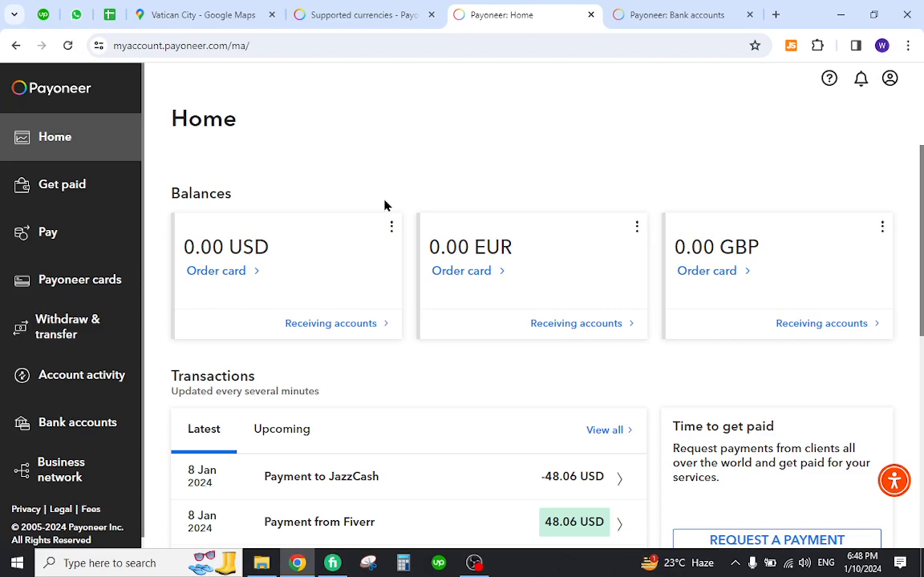
mouse_move(66, 410)
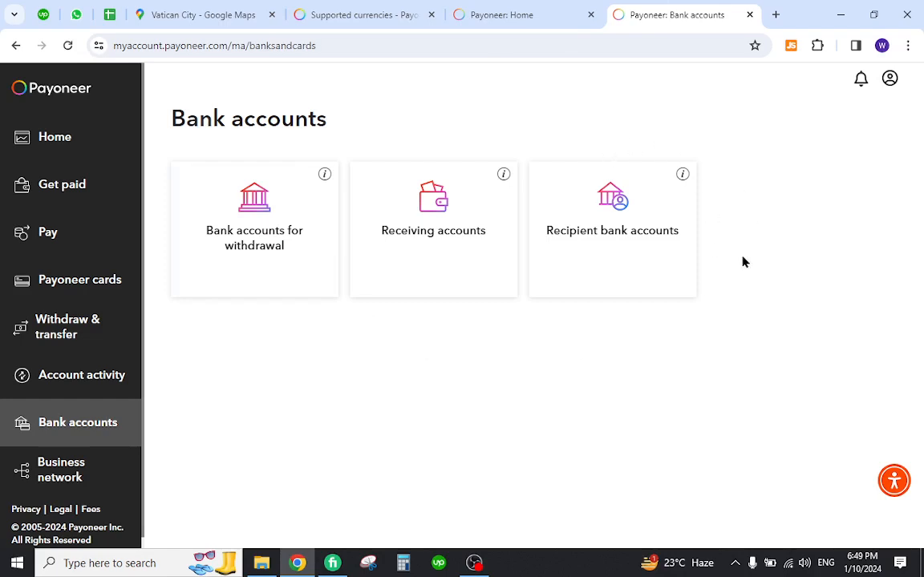
mouse_move(269, 245)
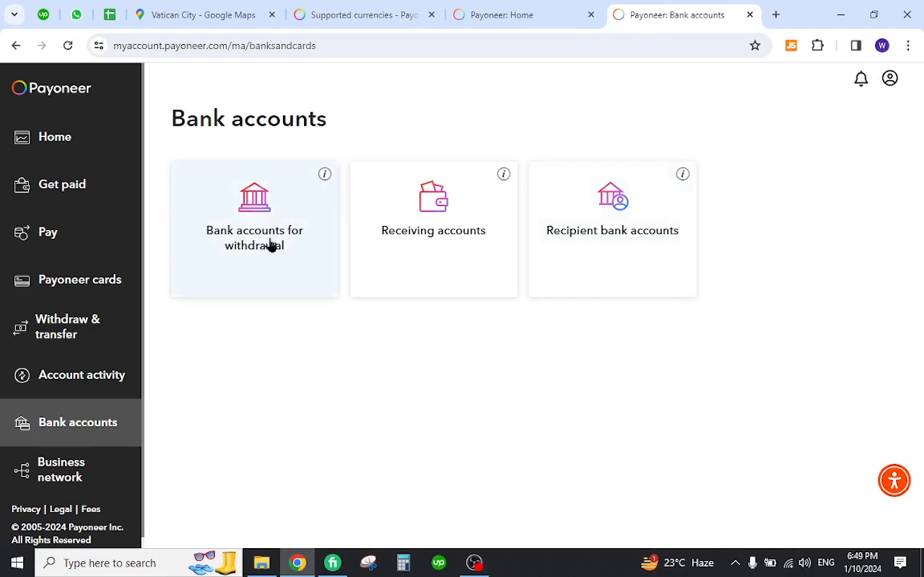
Step: Start a withdrawal bank account and pick Holy See (Vatican City) as bank country
click(254, 224)
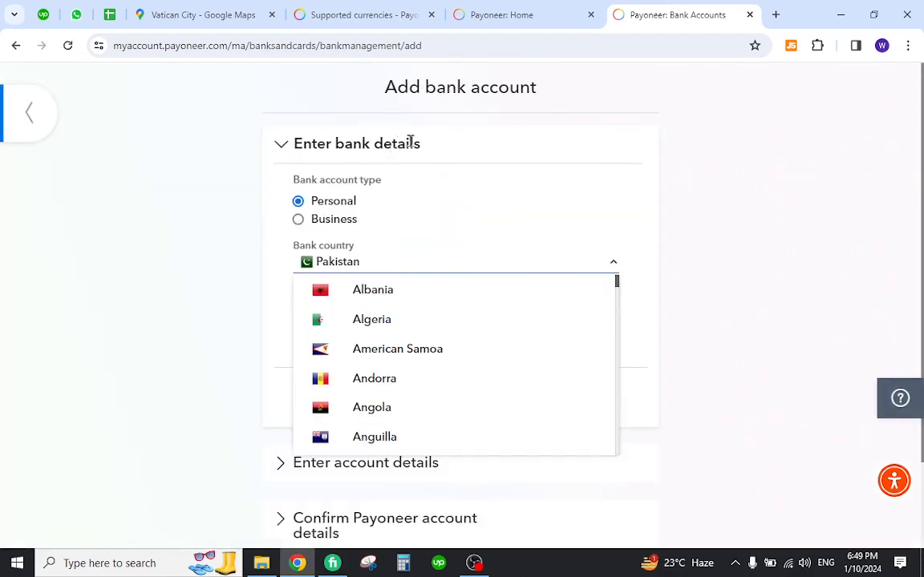
mouse_move(454, 259)
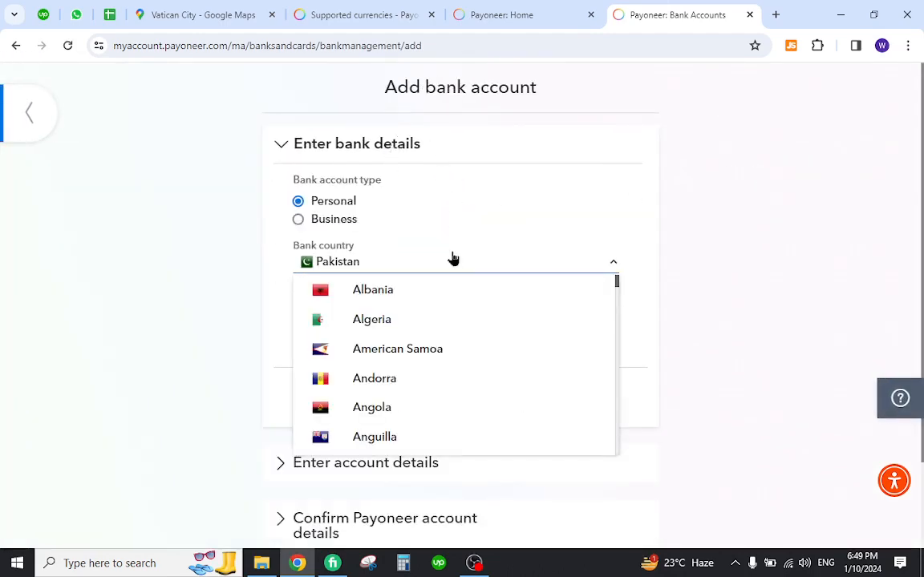
text(Holy See)
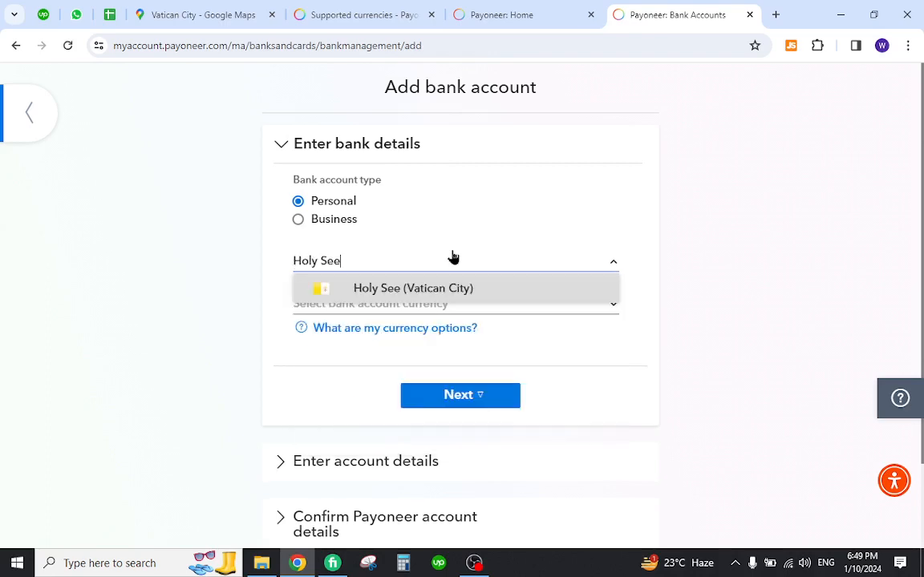
mouse_move(452, 297)
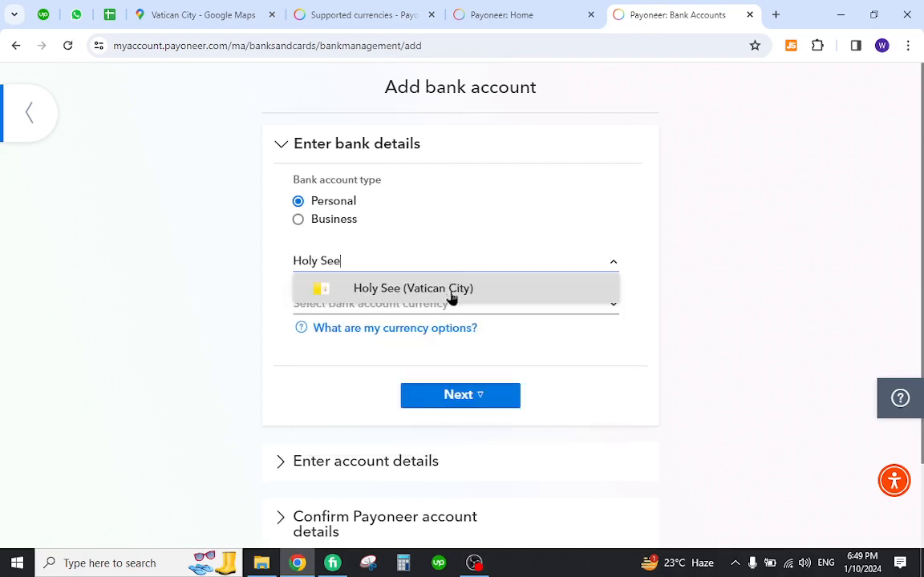
click(412, 288)
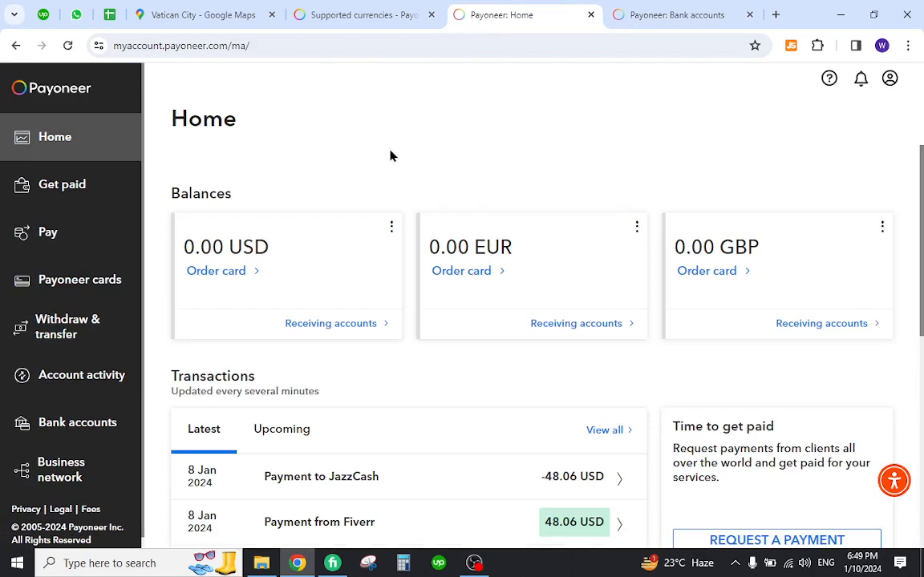
mouse_move(683, 167)
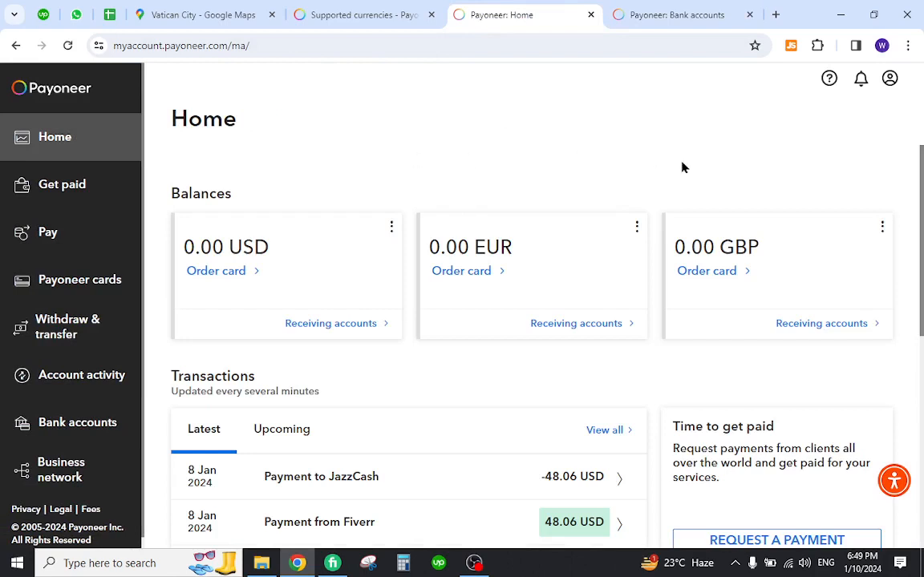
mouse_move(579, 286)
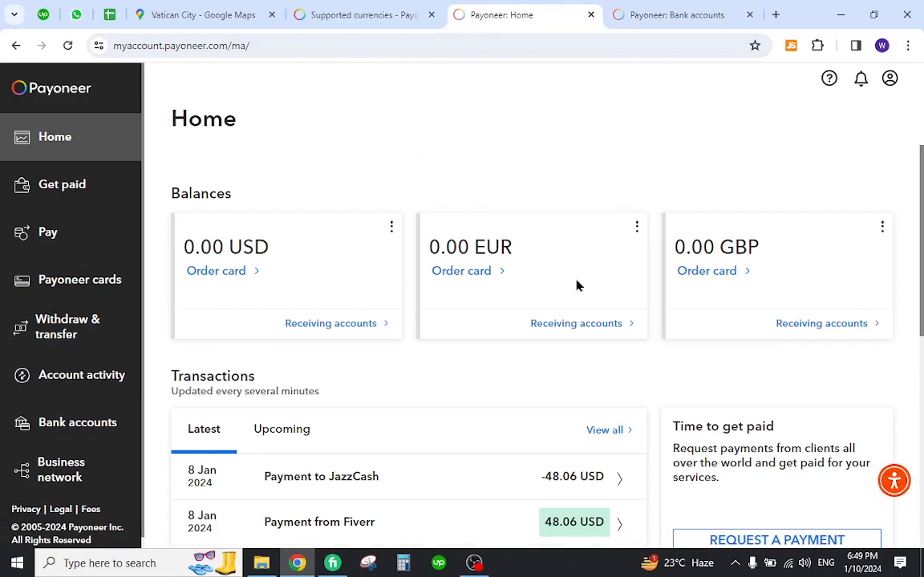
mouse_move(339, 323)
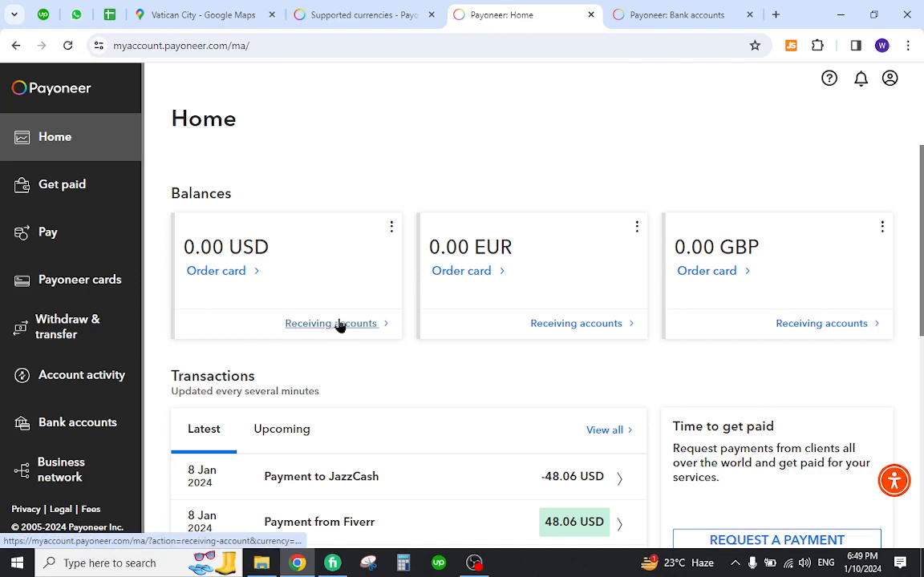
mouse_move(356, 318)
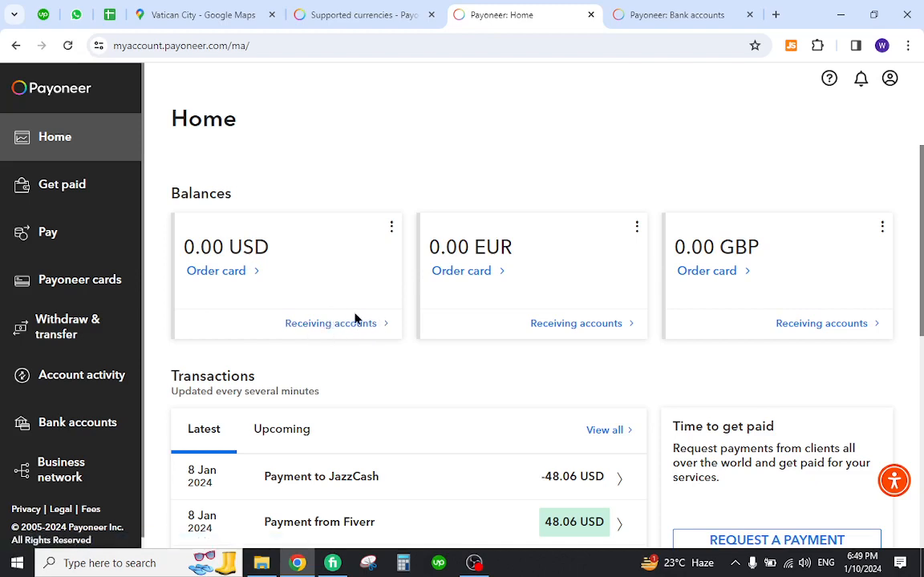
mouse_move(160, 88)
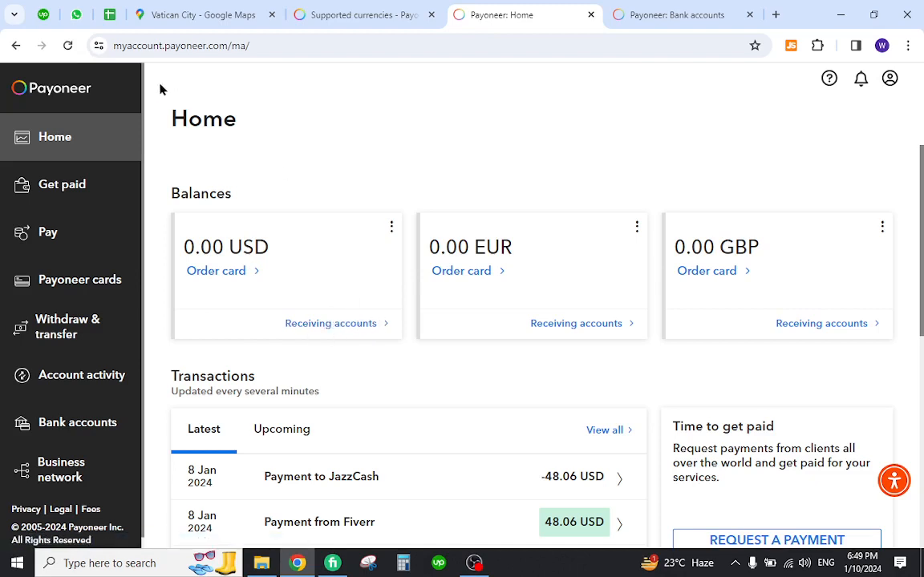
mouse_move(434, 124)
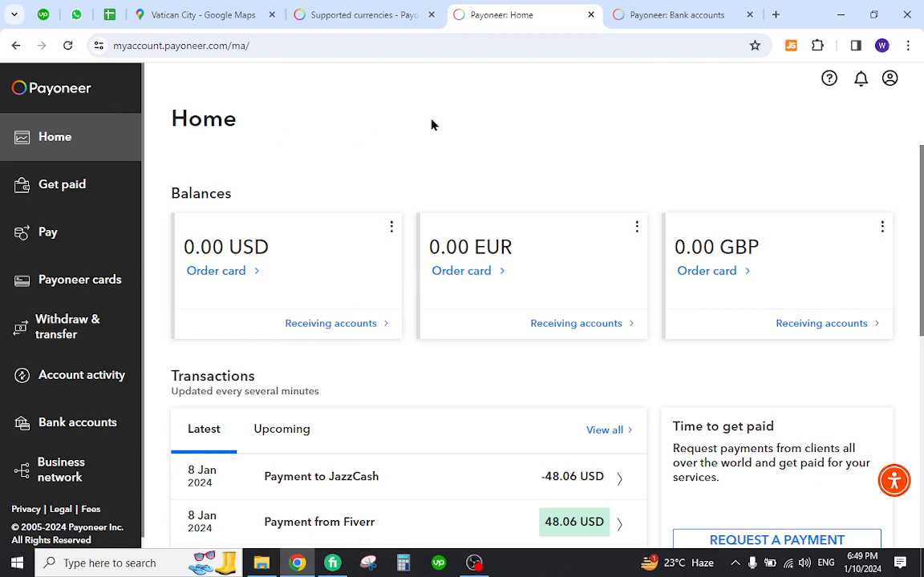
mouse_move(526, 167)
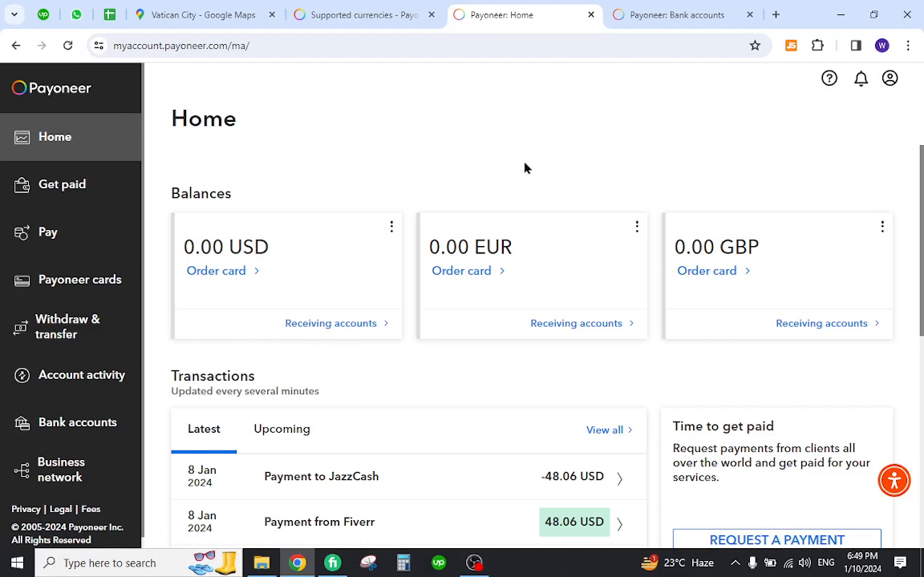